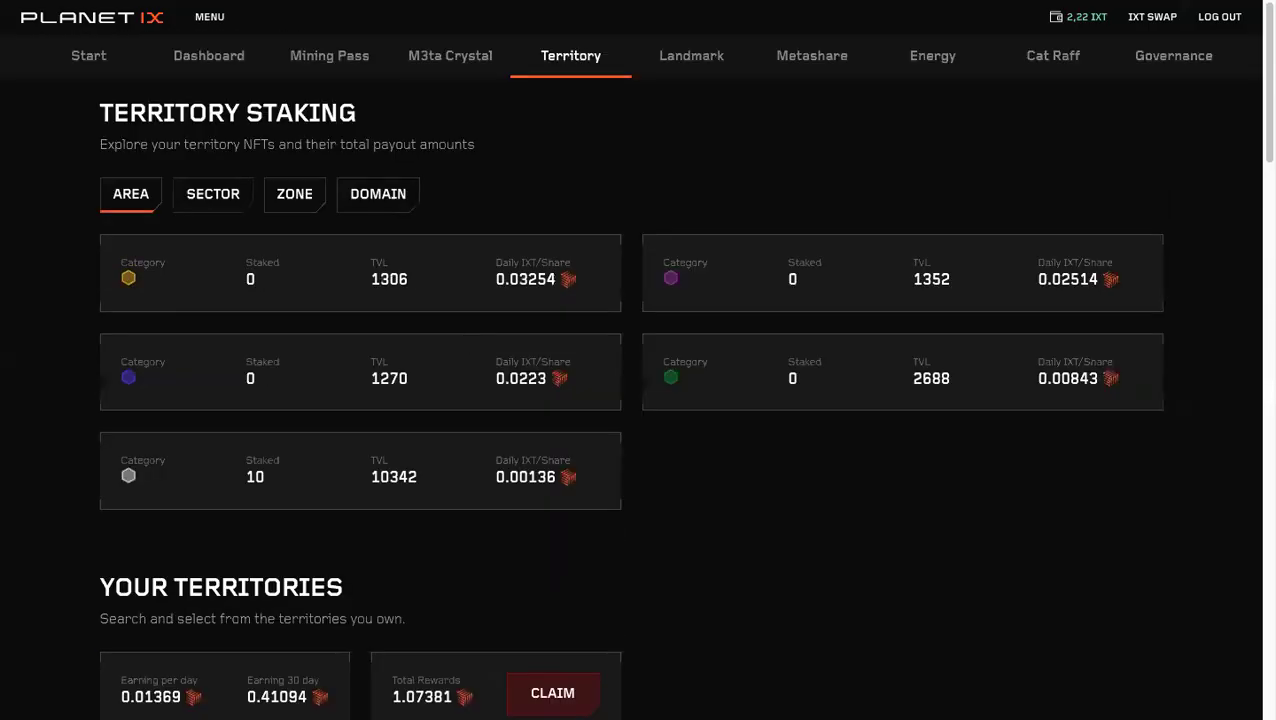
pyautogui.moveTo(208, 56)
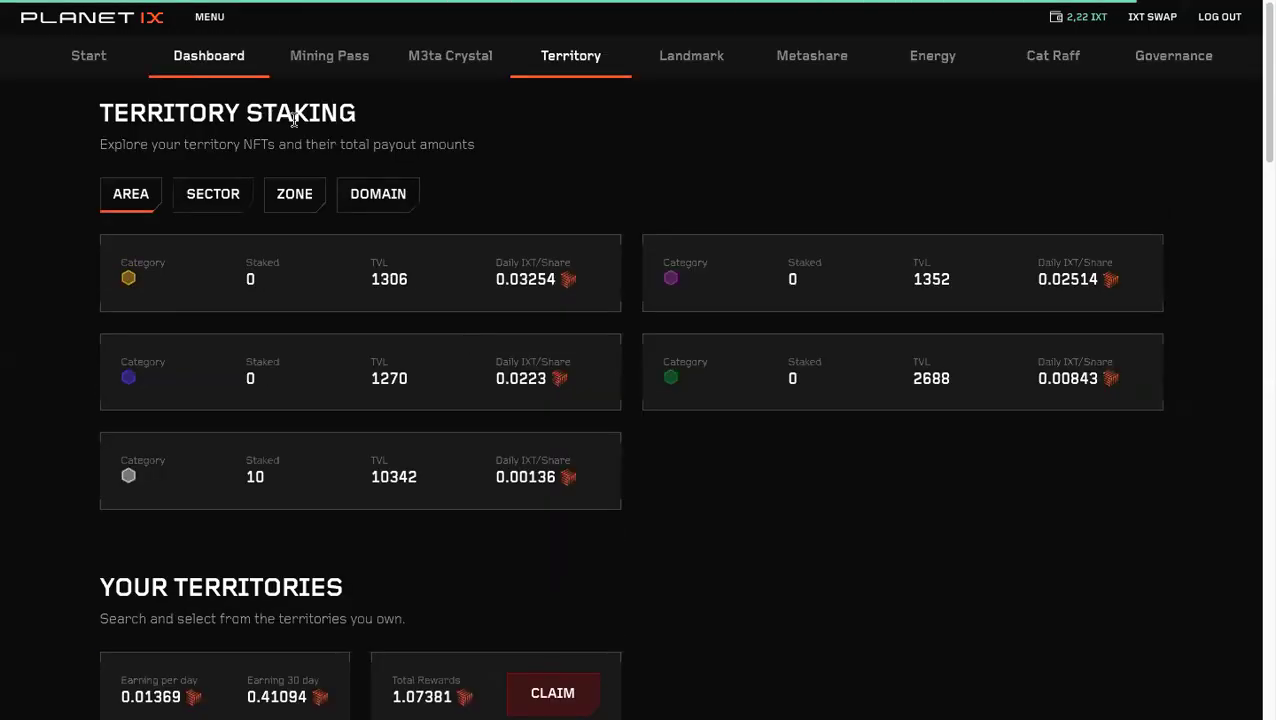
# - Glance at the dashboard staking overview, then return to the territory staking page
pyautogui.click(208, 55)
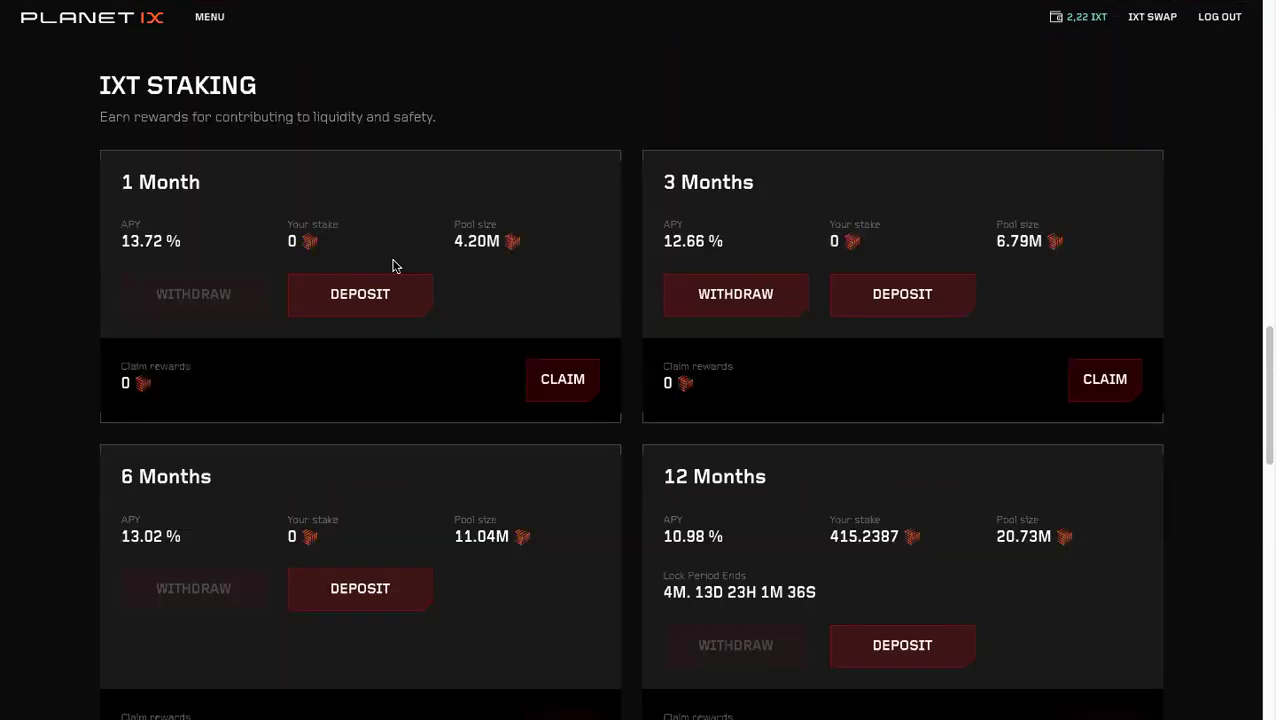
pyautogui.scroll(-3)
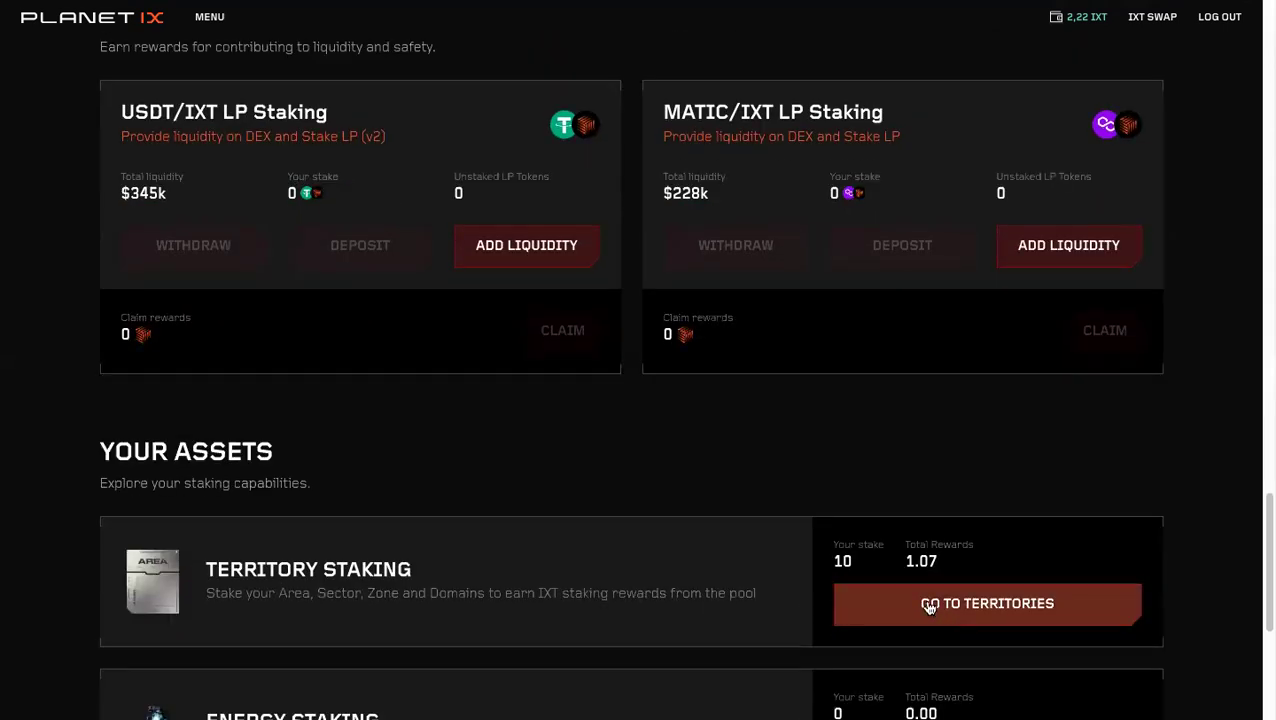
pyautogui.click(987, 603)
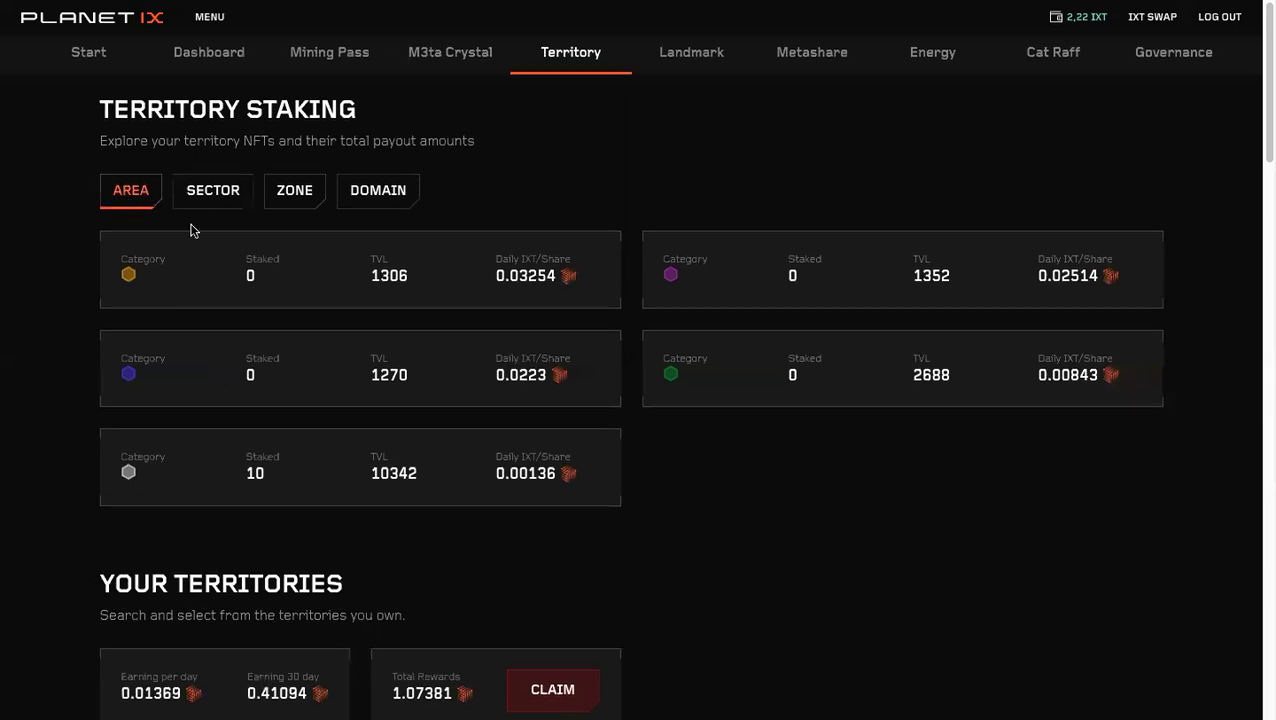
pyautogui.moveTo(113, 168)
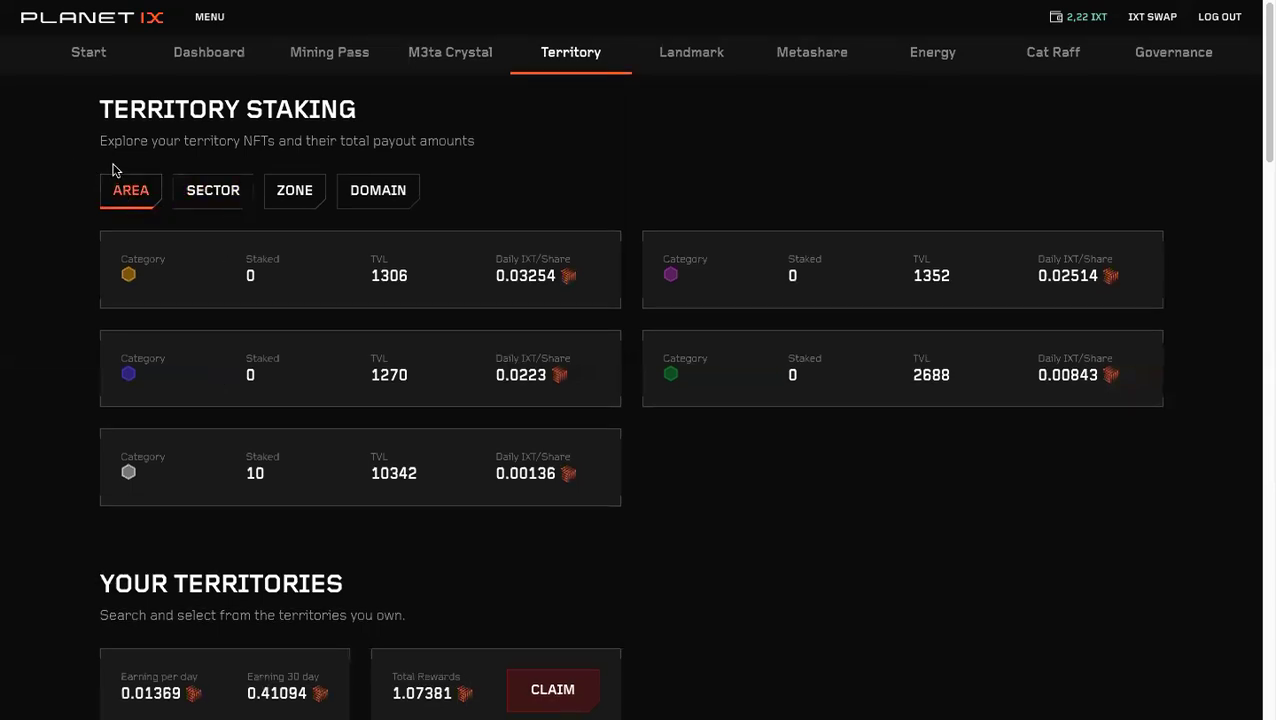
# - Scroll past Your Territories down to the staked Area NFT cards
pyautogui.scroll(-3)
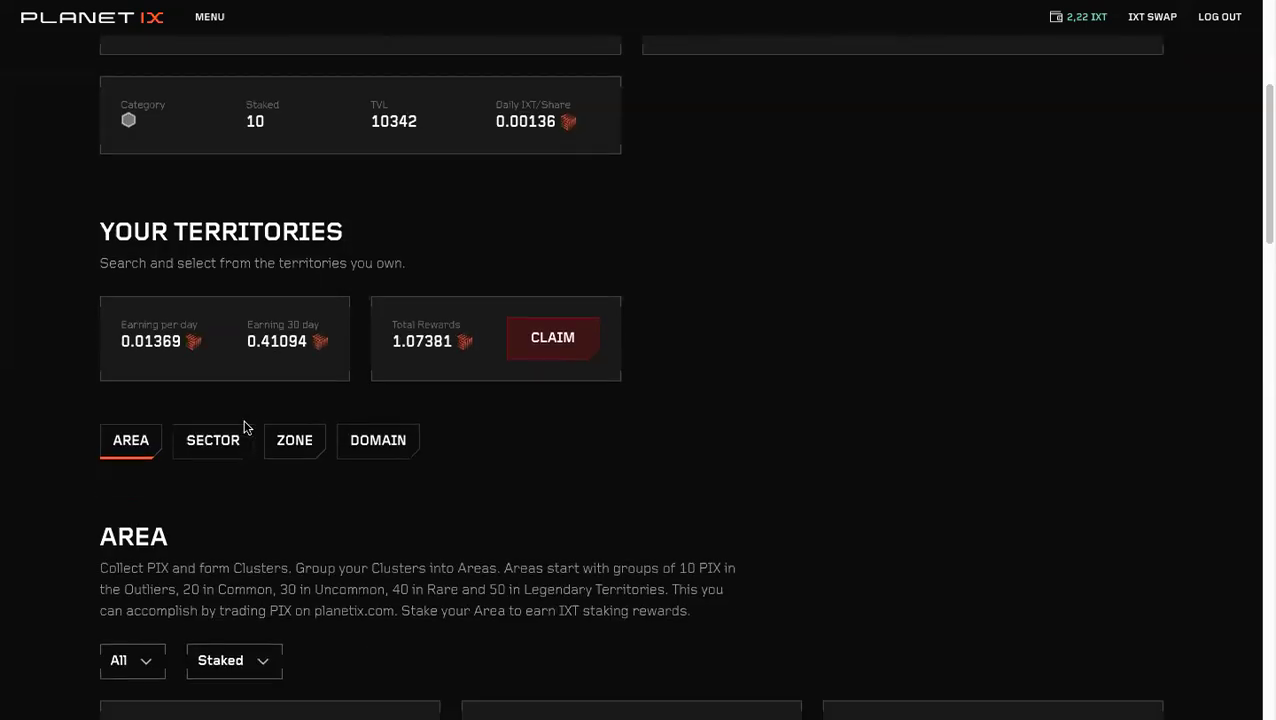
pyautogui.scroll(-3)
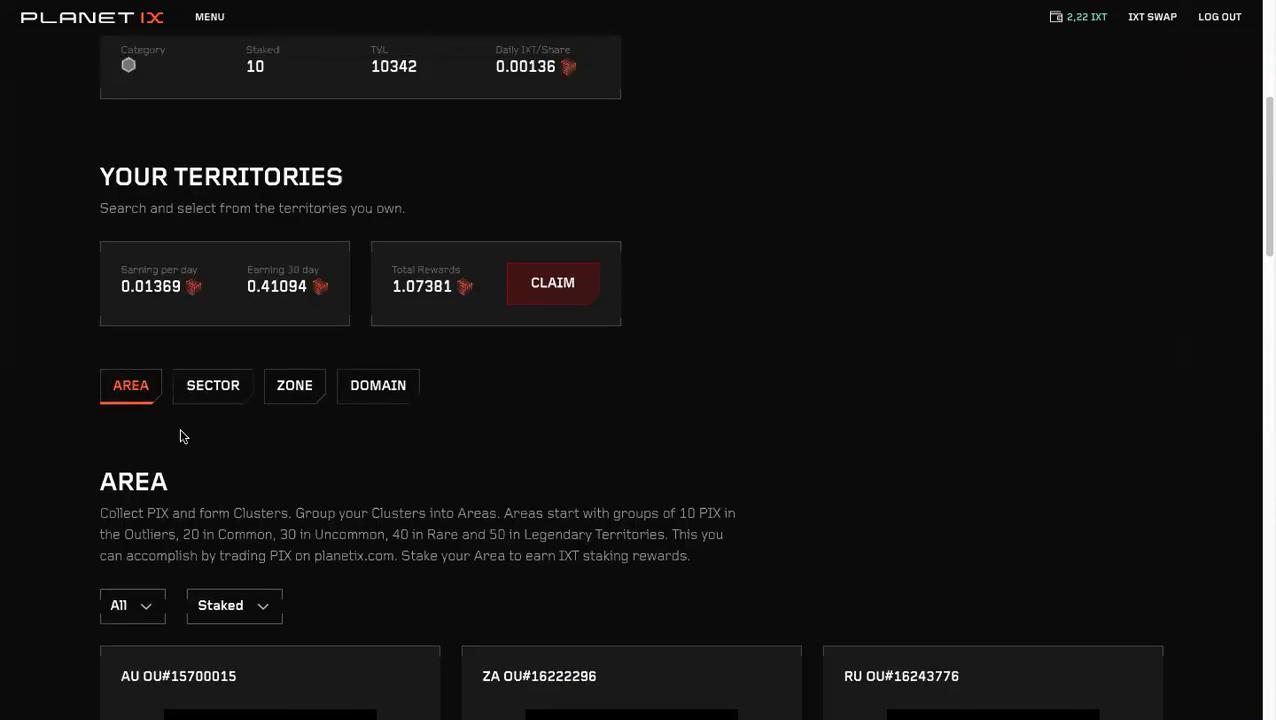
pyautogui.scroll(-3)
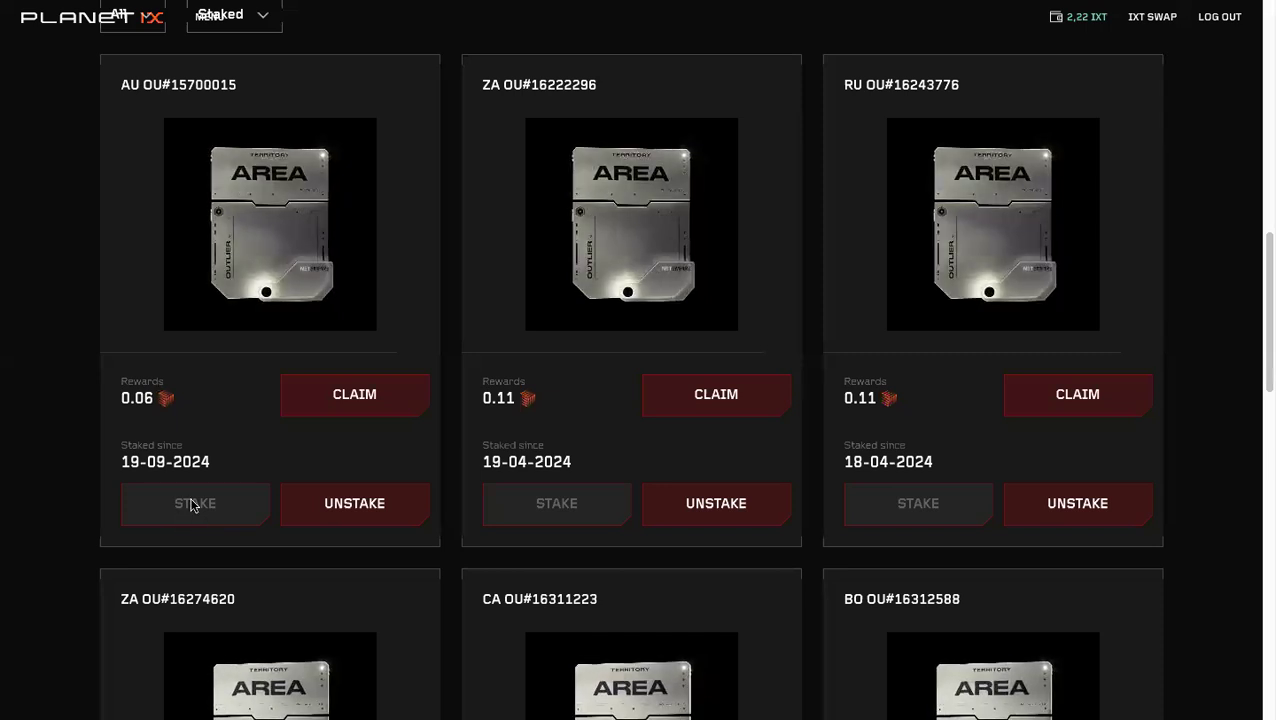
pyautogui.click(353, 393)
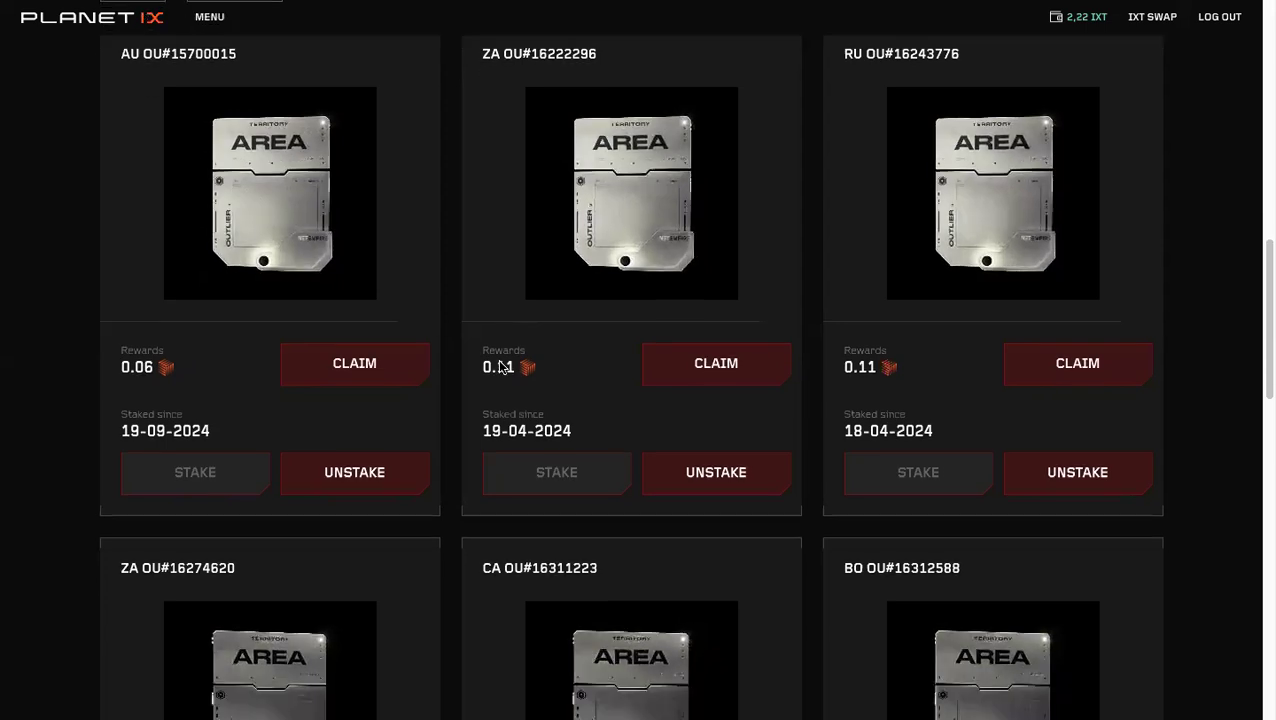
# - Scroll through further staked Area cards, reviewing their rewards and staking dates
pyautogui.scroll(-3)
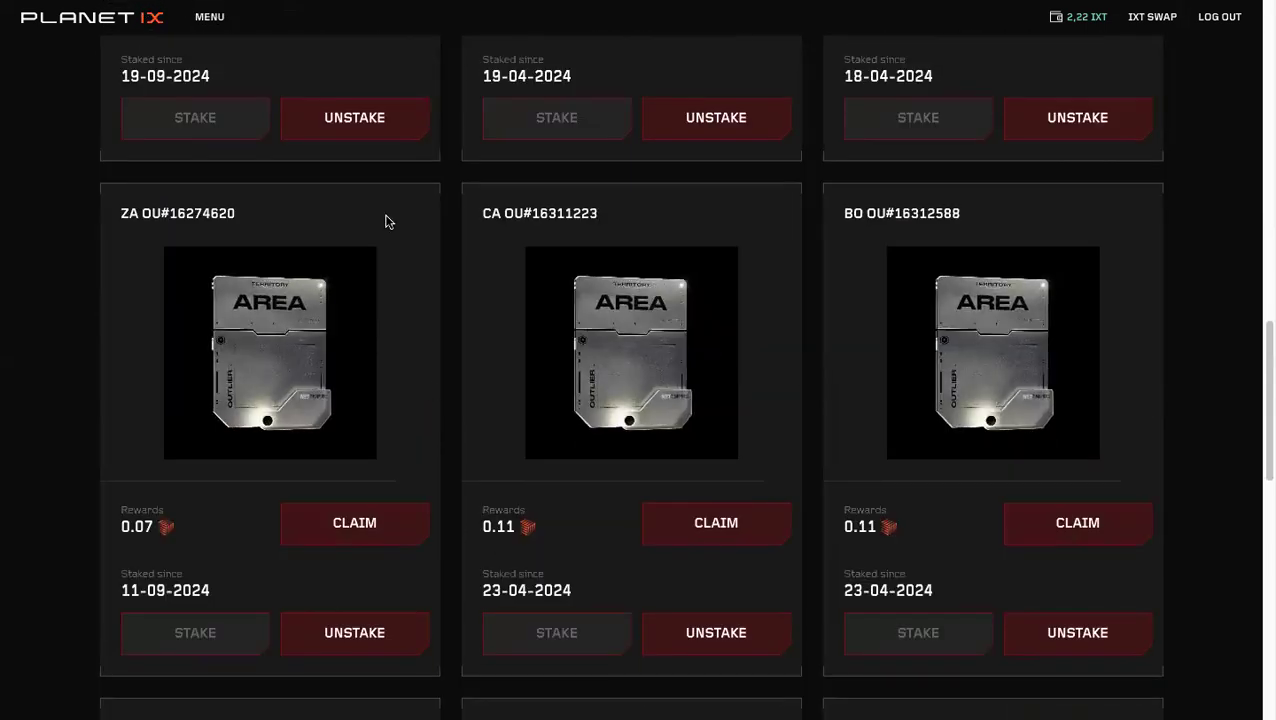
pyautogui.moveTo(354, 523)
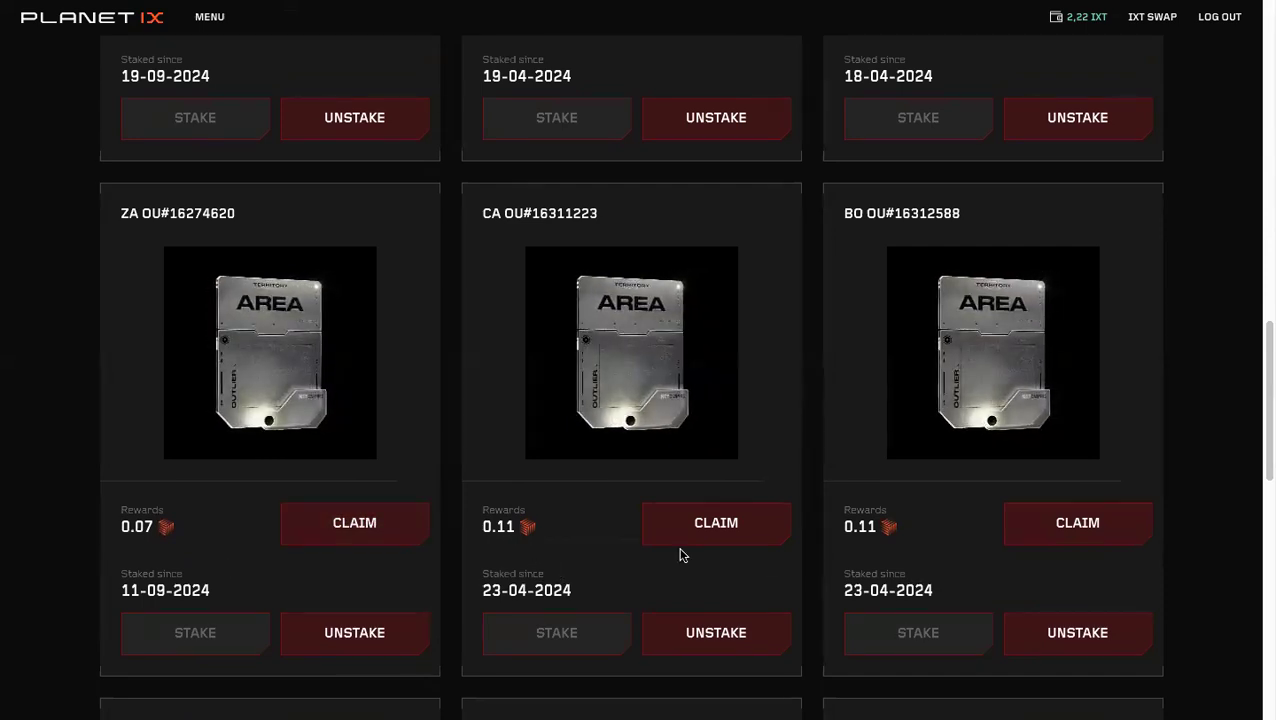
pyautogui.scroll(-3)
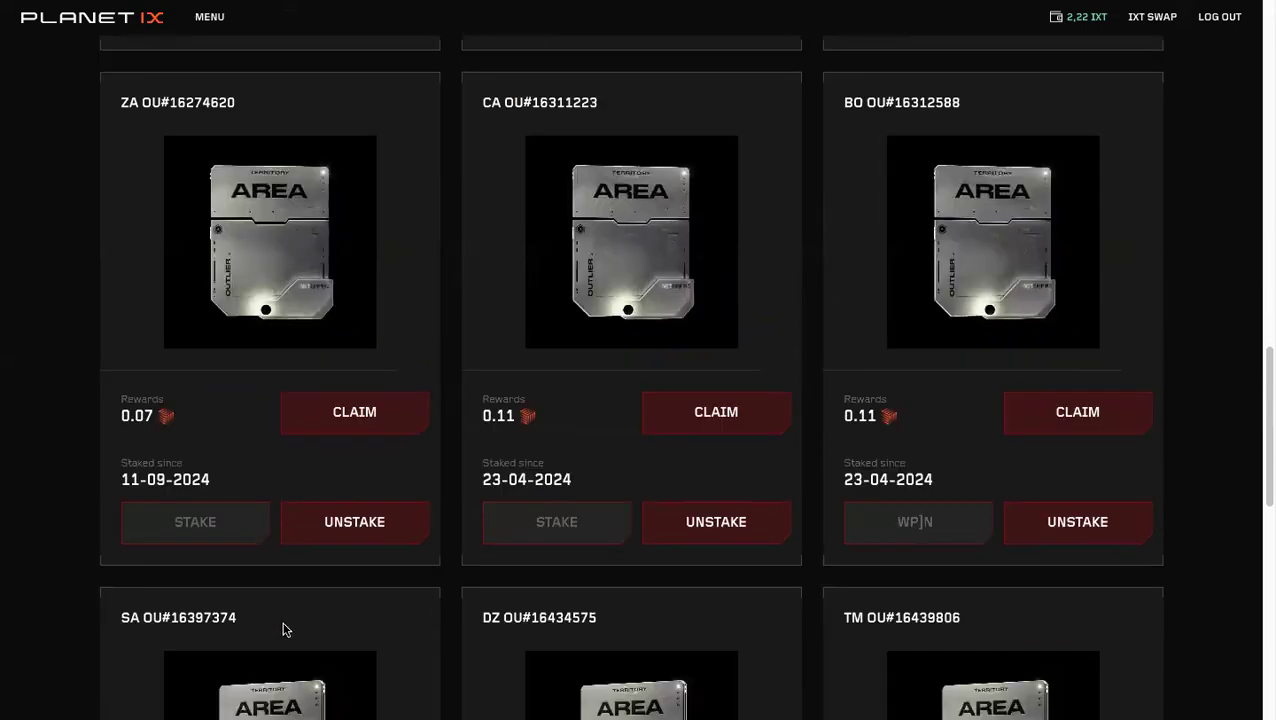
pyautogui.scroll(-3)
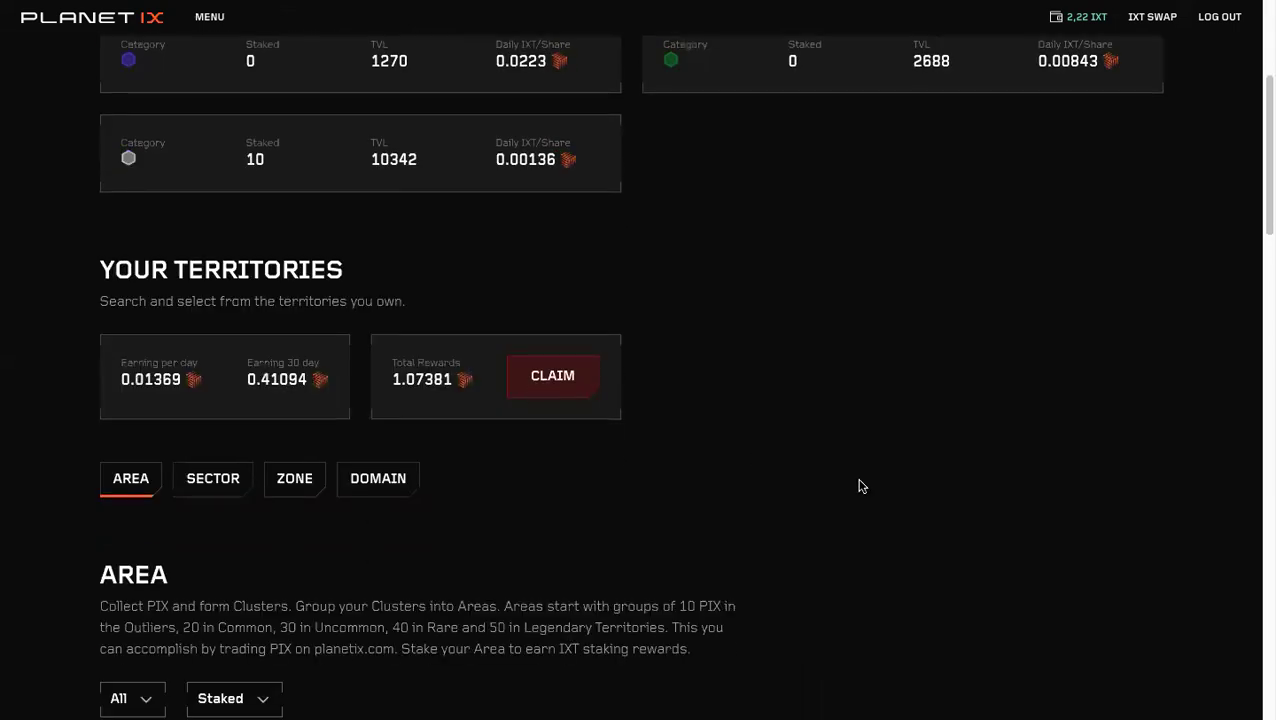
# - Scroll up to the Territory overview with staked counts, TVL and daily IXT
pyautogui.scroll(3)
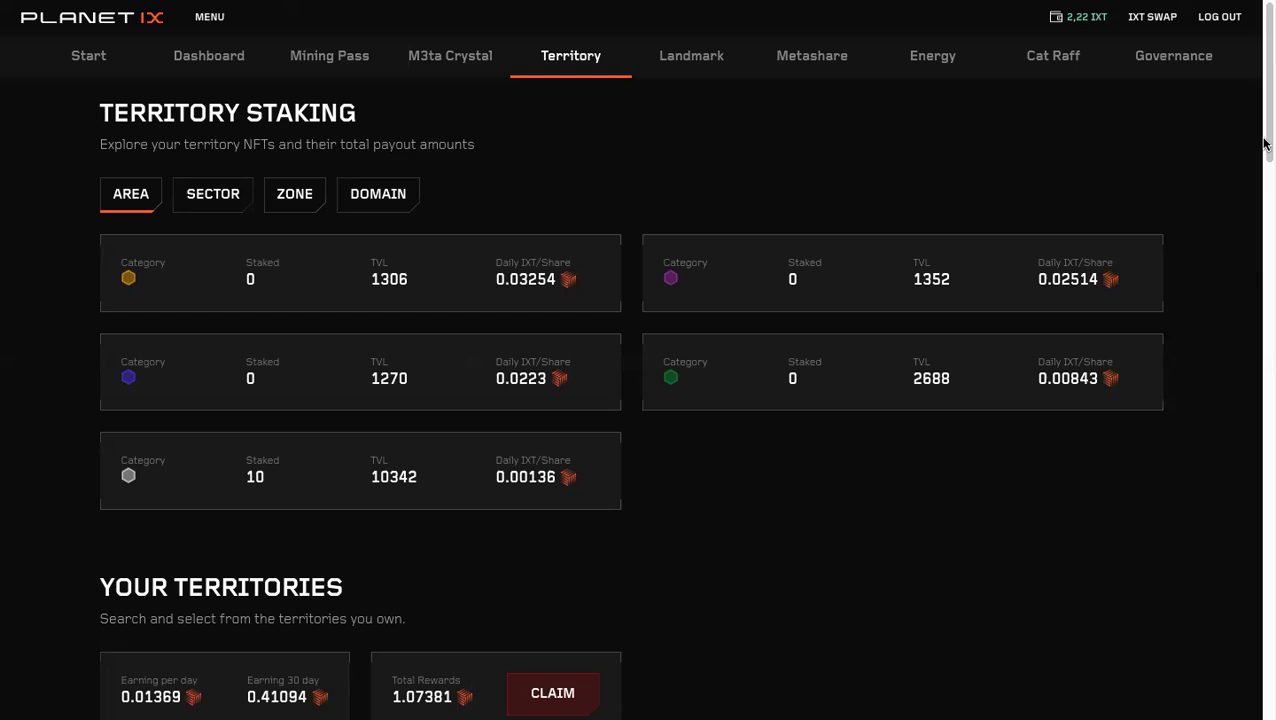
pyautogui.moveTo(589, 209)
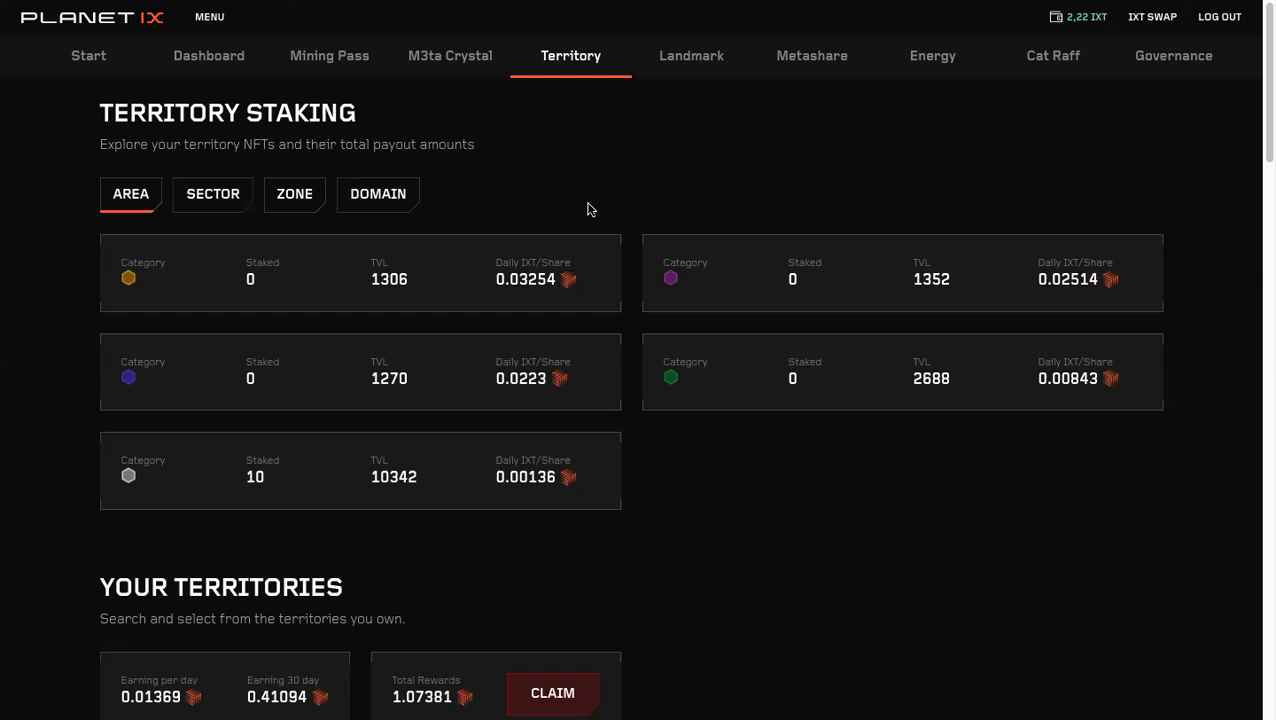